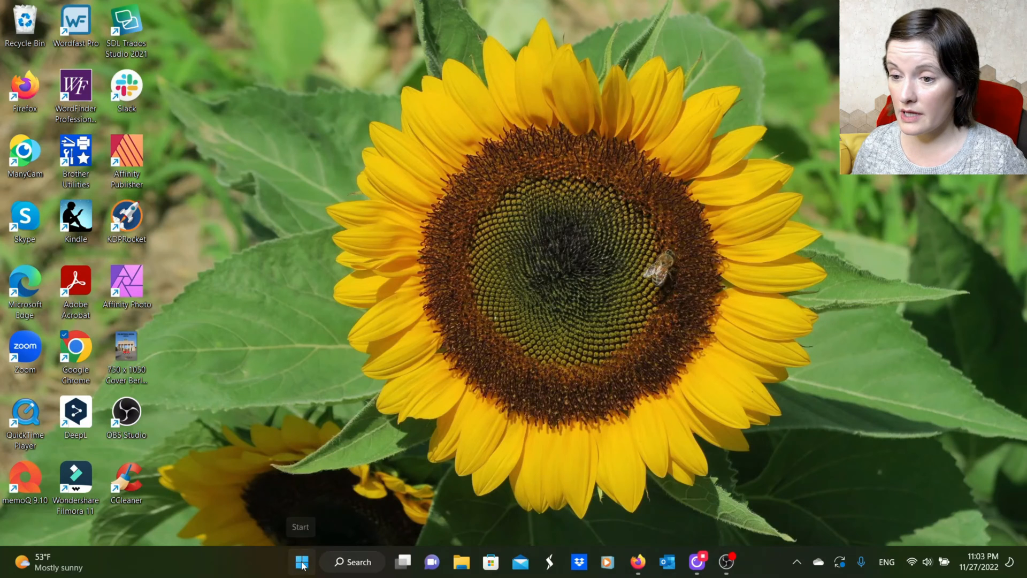
- Open Control Panel from the Start menu's recent items
{"action": "left_click", "coordinate": [301, 562]}
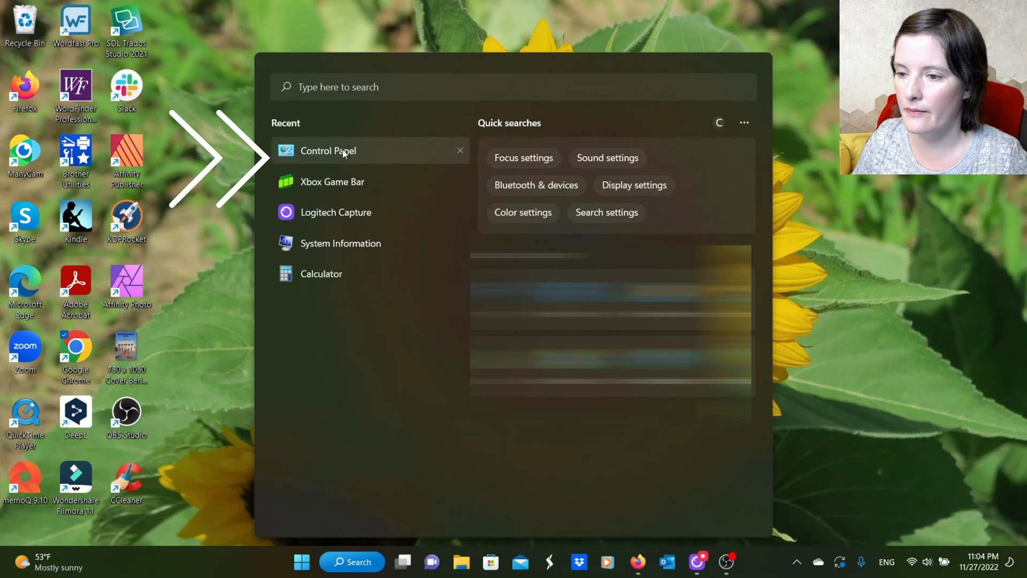
{"action": "left_click", "coordinate": [327, 151]}
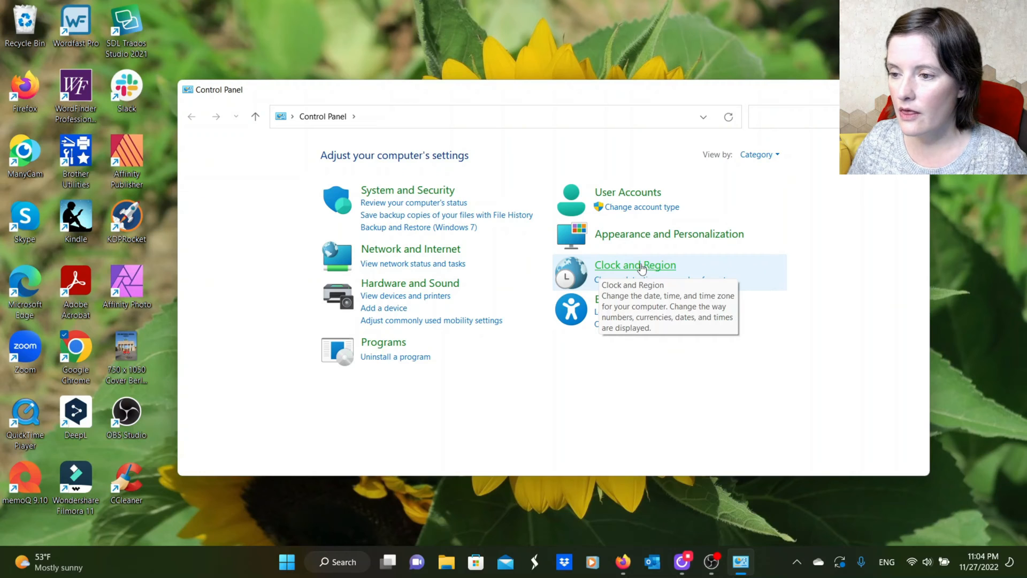
- Go to Clock and Region and choose 'Change date, time, or number formats'
{"action": "left_click", "coordinate": [634, 264]}
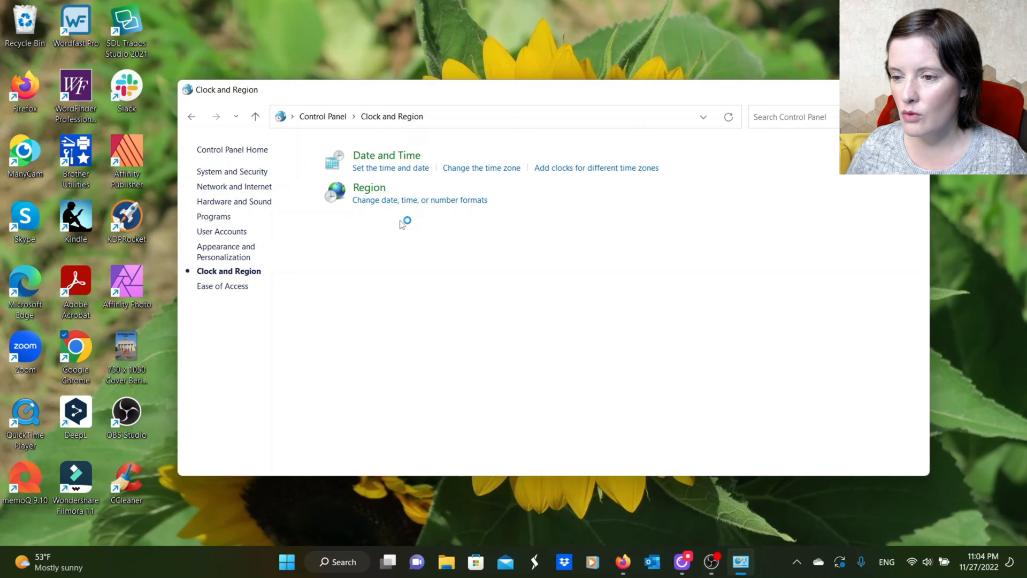
{"action": "mouse_move", "coordinate": [445, 222]}
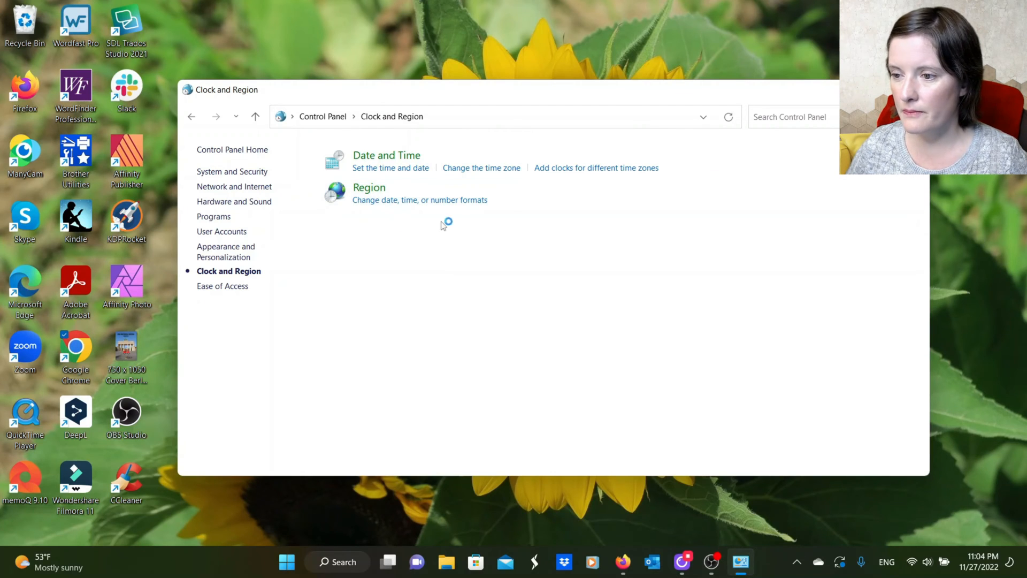
{"action": "mouse_move", "coordinate": [454, 200]}
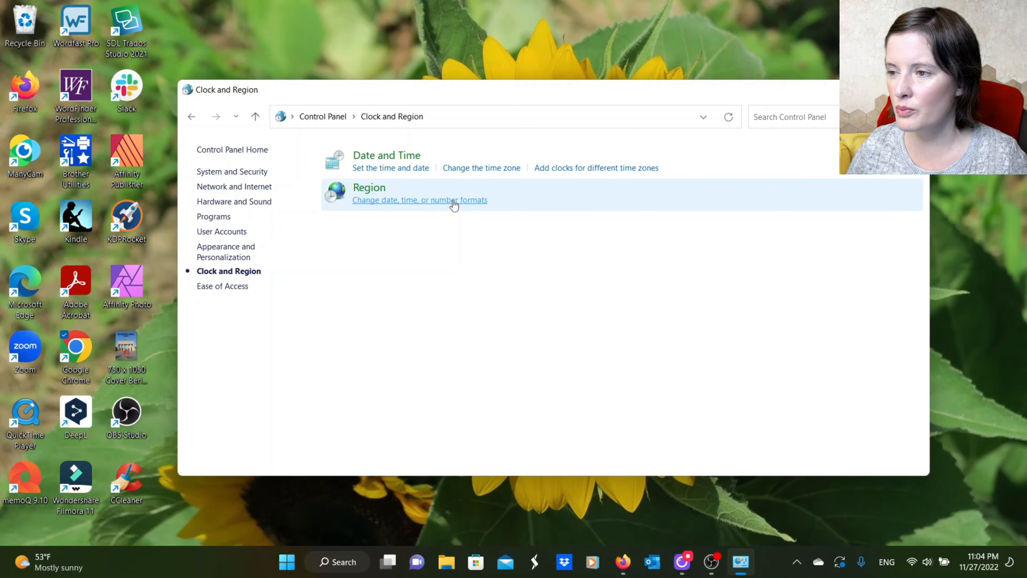
{"action": "left_click", "coordinate": [420, 200]}
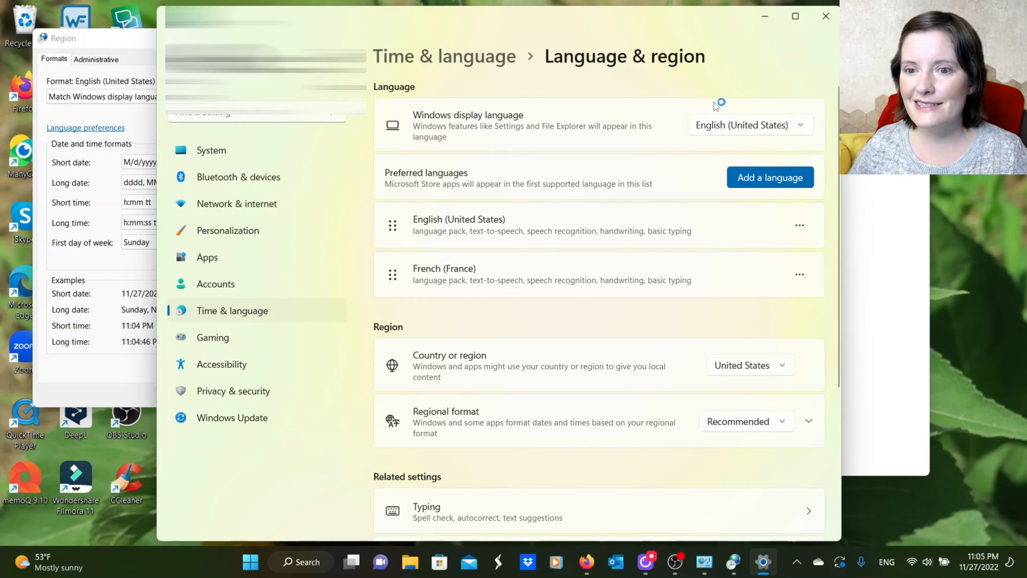
{"action": "mouse_move", "coordinate": [731, 97]}
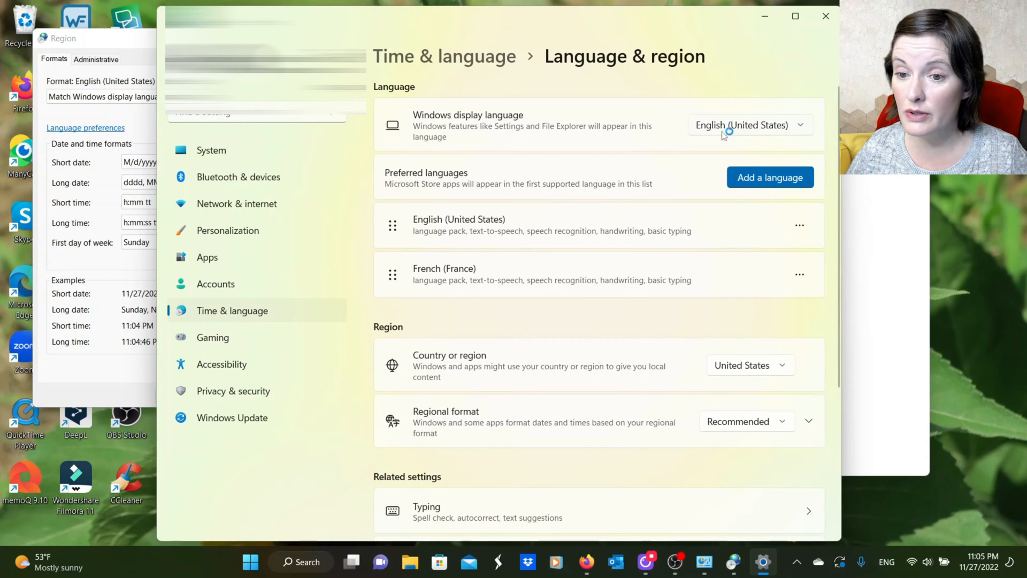
{"action": "mouse_move", "coordinate": [799, 135]}
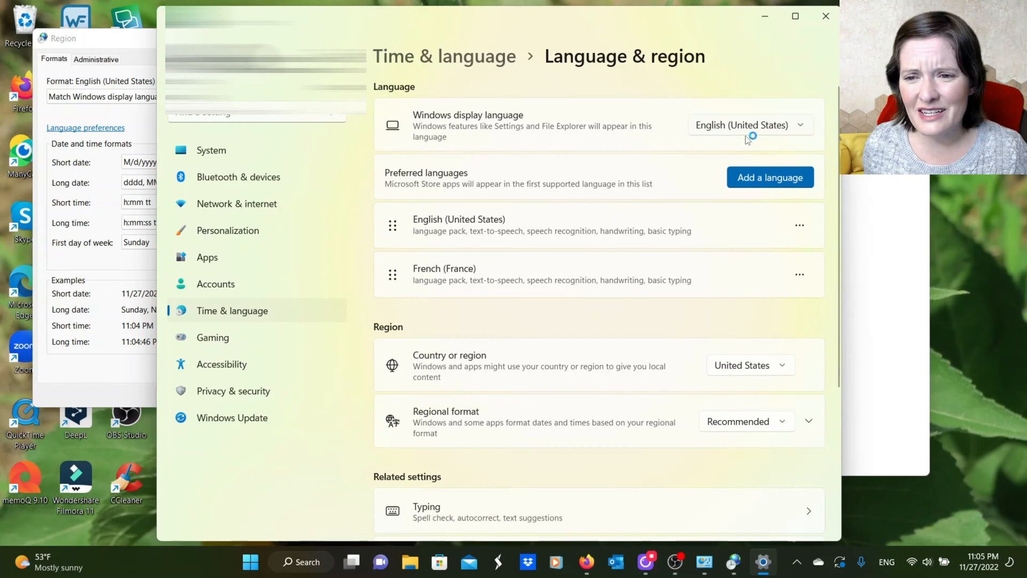
{"action": "mouse_move", "coordinate": [752, 134]}
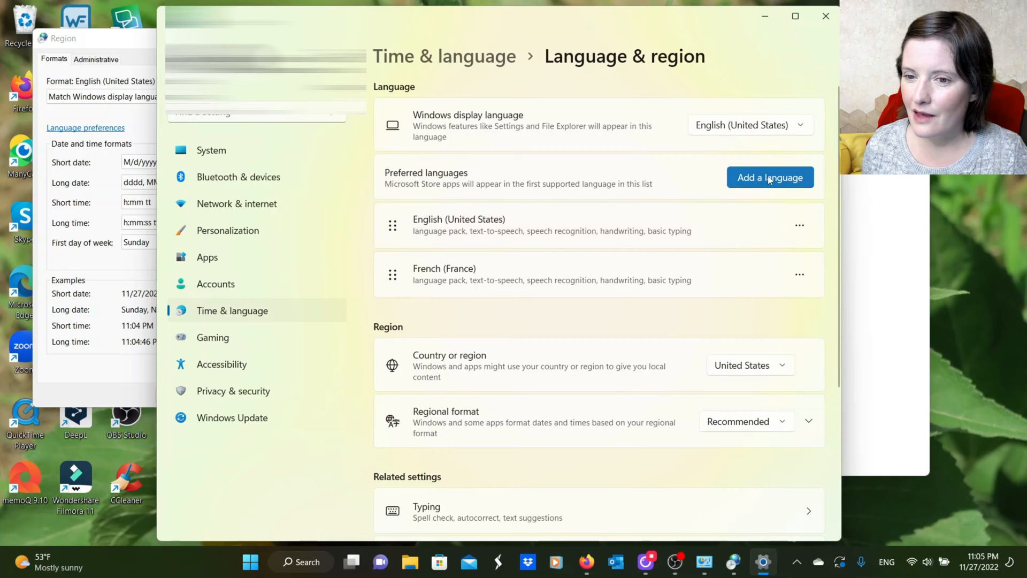
{"action": "left_click", "coordinate": [750, 125]}
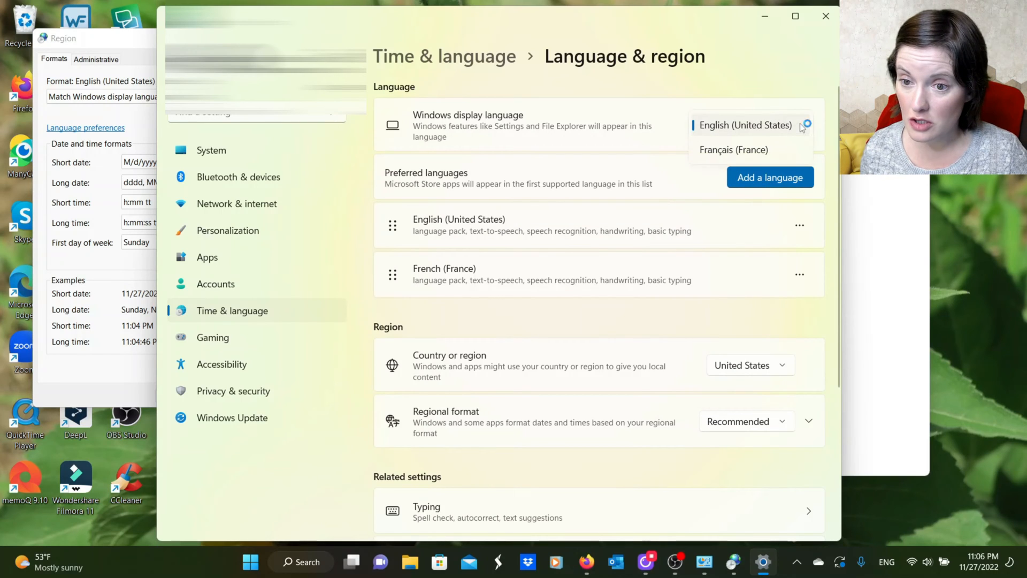
{"action": "left_click", "coordinate": [734, 150]}
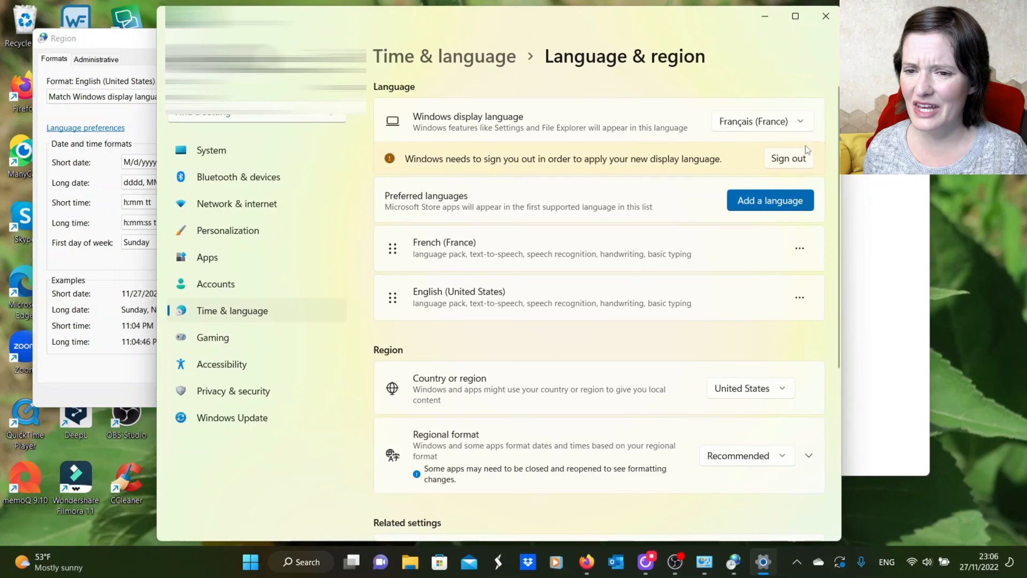
{"action": "left_click", "coordinate": [760, 121]}
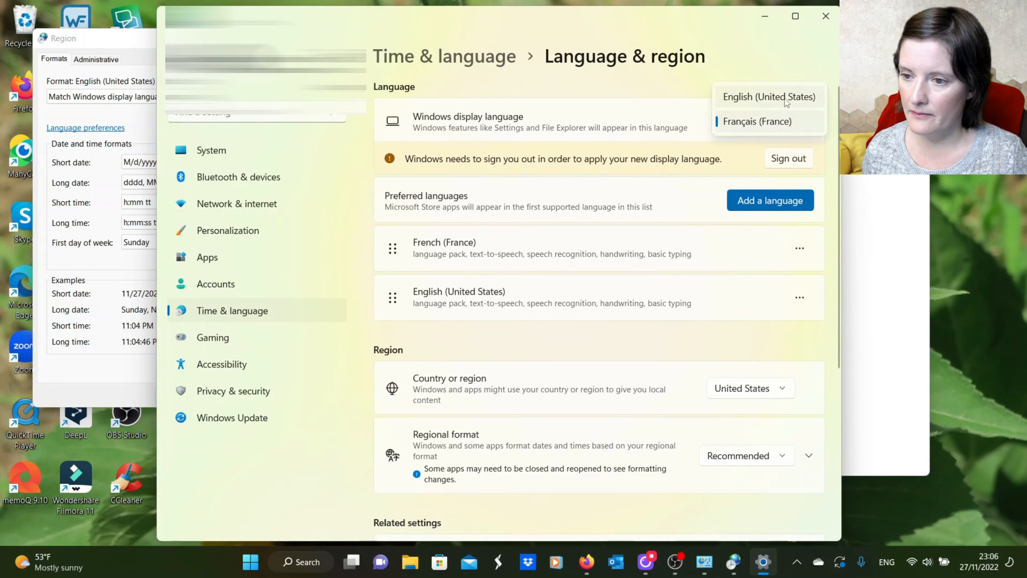
{"action": "left_click", "coordinate": [769, 96]}
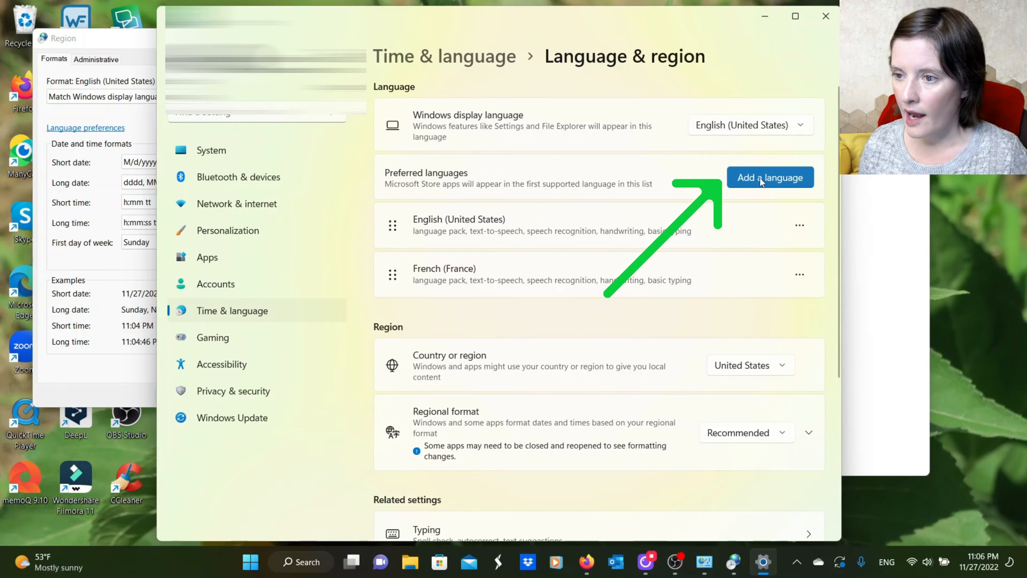
- Add a language, search 'german' and select Deutsch (Deutschland)
{"action": "left_click", "coordinate": [769, 177]}
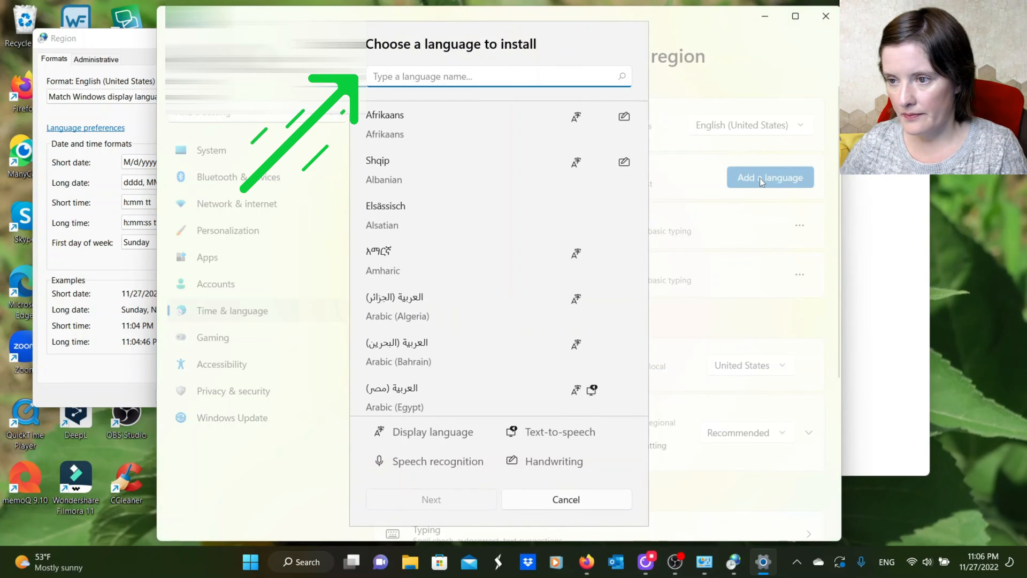
{"action": "type", "text": "german"}
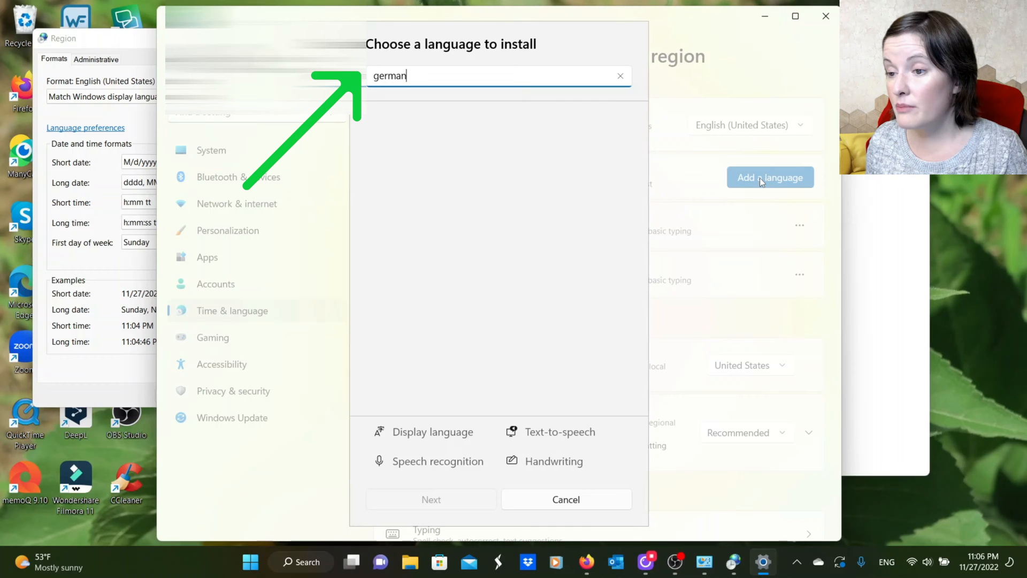
{"action": "type", "text": "german"}
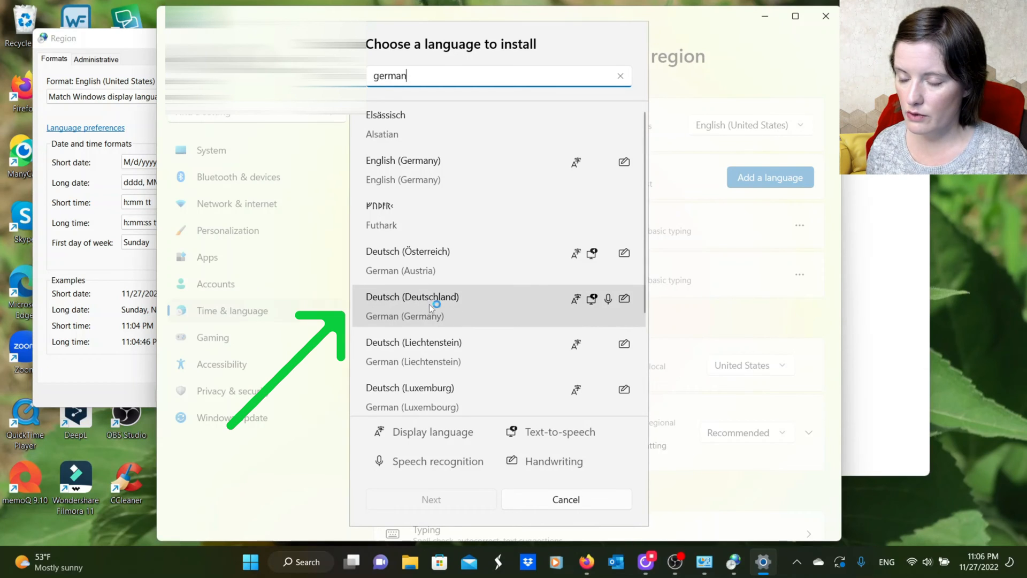
{"action": "left_click", "coordinate": [411, 306]}
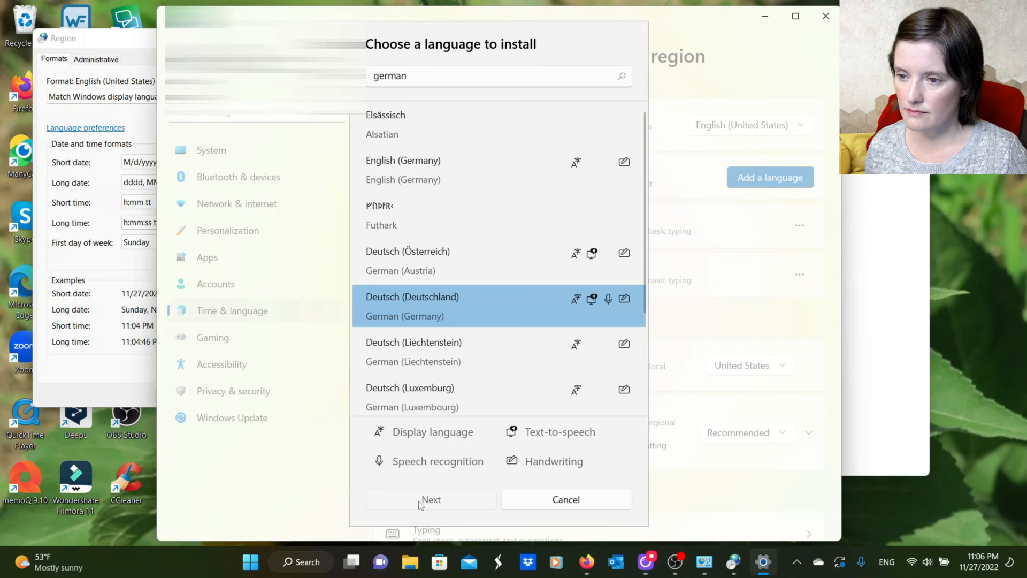
- Proceed with the default optional features and install German (Germany)
{"action": "left_click", "coordinate": [431, 500]}
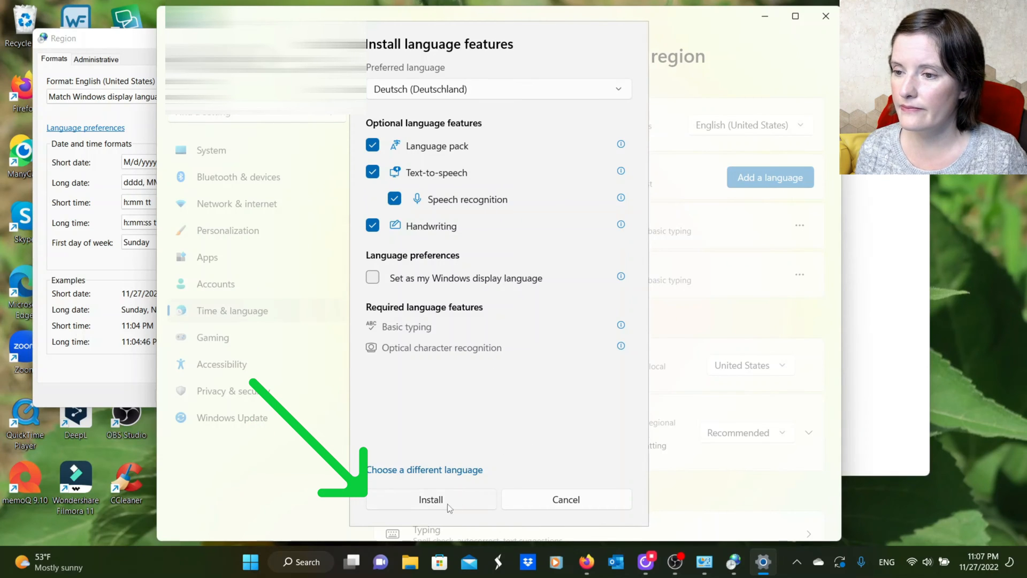
{"action": "left_click", "coordinate": [430, 500]}
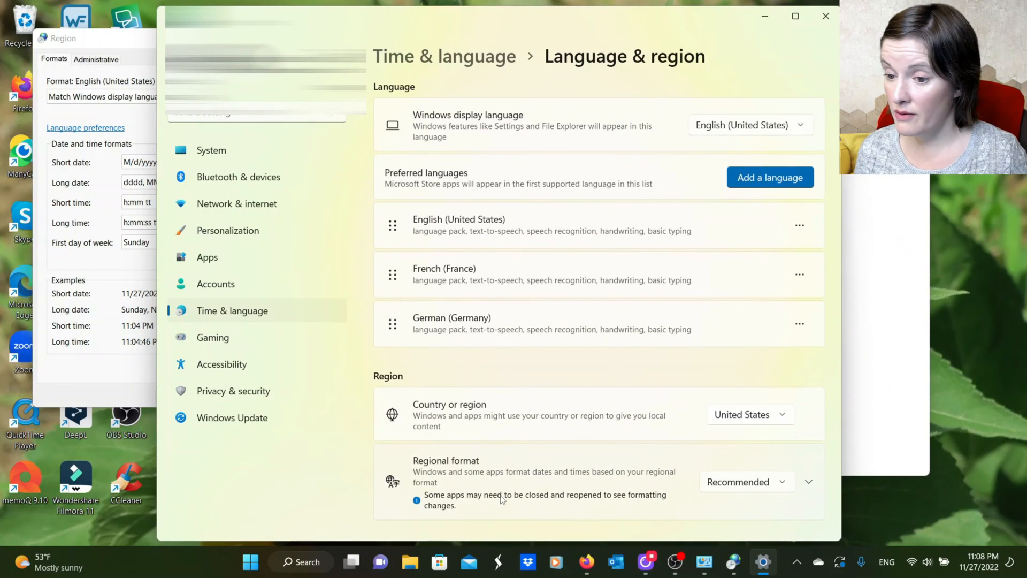
{"action": "mouse_move", "coordinate": [494, 489]}
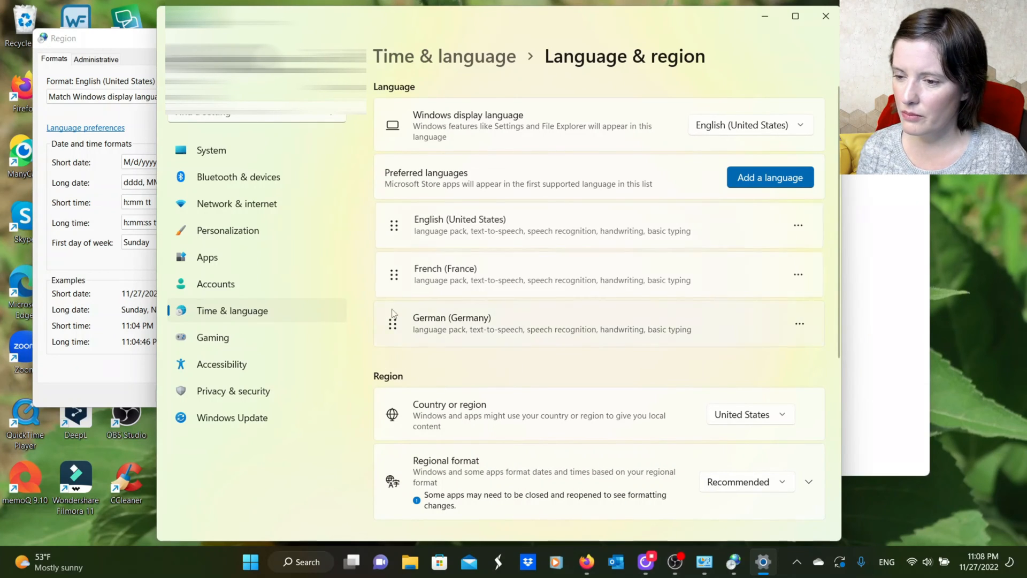
- Drag German (Germany) above French in the preferred languages list
{"action": "left_click_drag", "start_coordinate": [393, 323], "coordinate": [392, 269]}
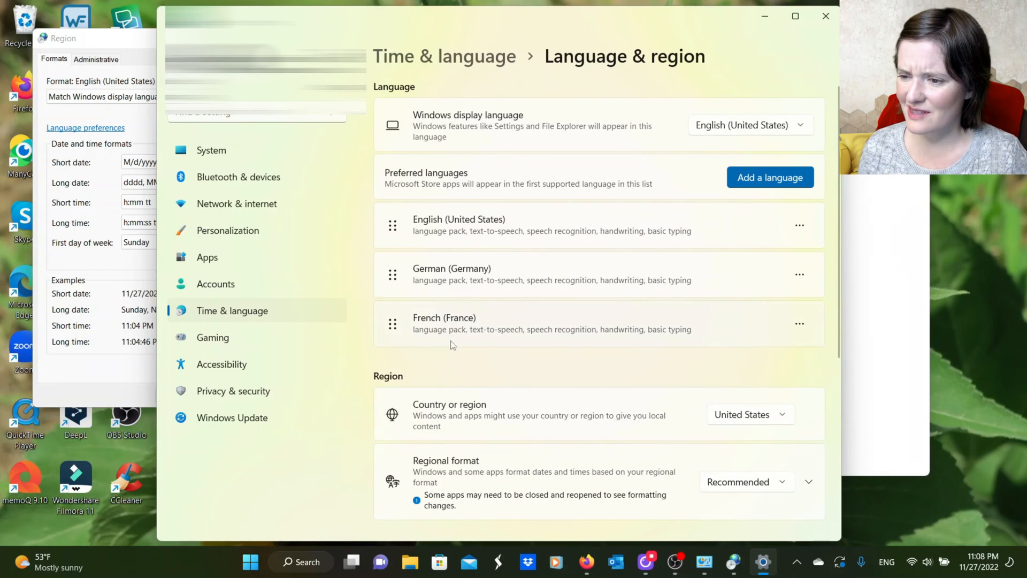
{"action": "mouse_move", "coordinate": [464, 299]}
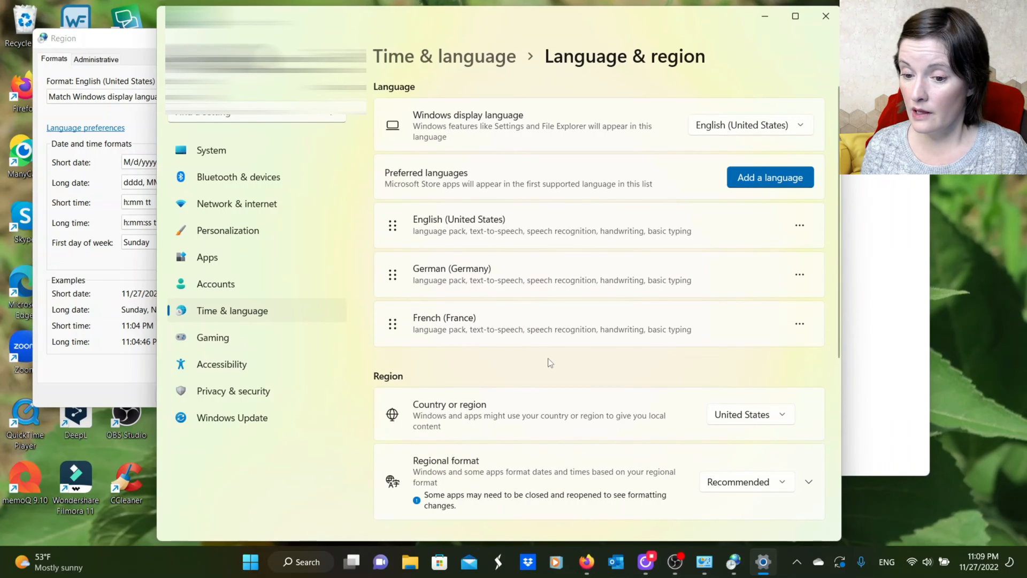
{"action": "mouse_move", "coordinate": [822, 395]}
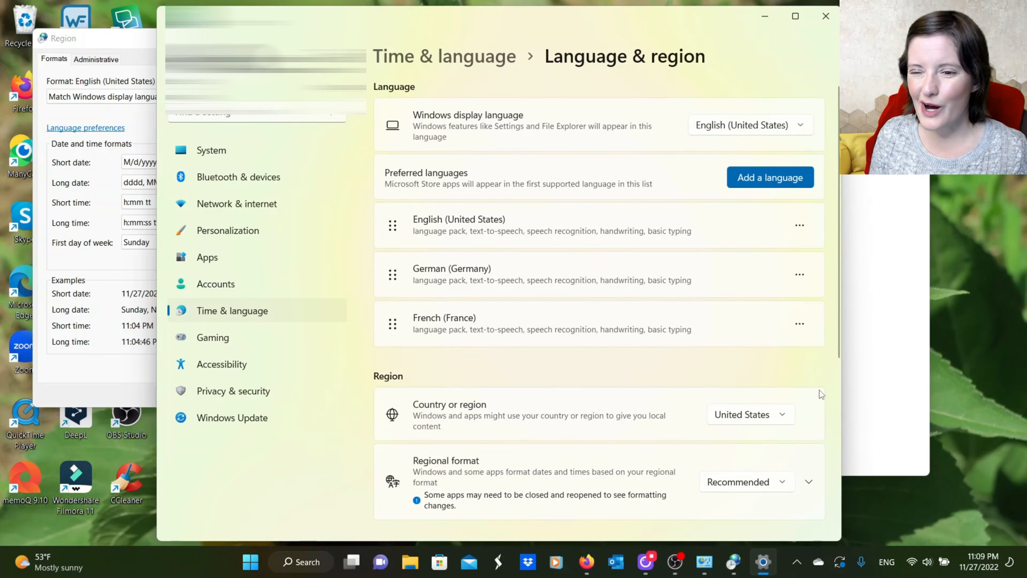
{"action": "mouse_move", "coordinate": [818, 403]}
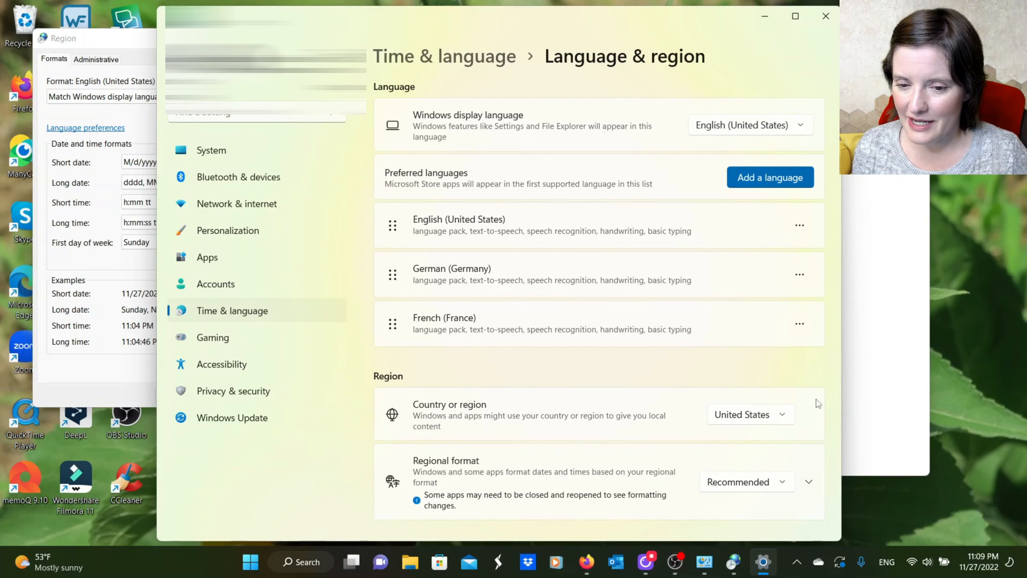
{"action": "mouse_move", "coordinate": [843, 355]}
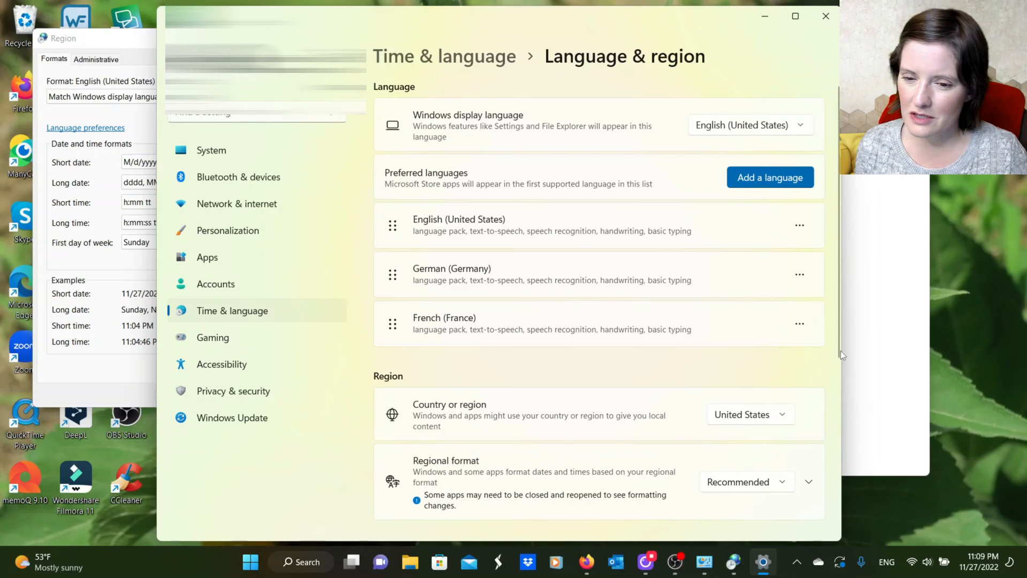
- Scroll down the Language & region page to review the preferred languages
{"action": "scroll", "scroll_direction": "down", "scroll_amount": 3}
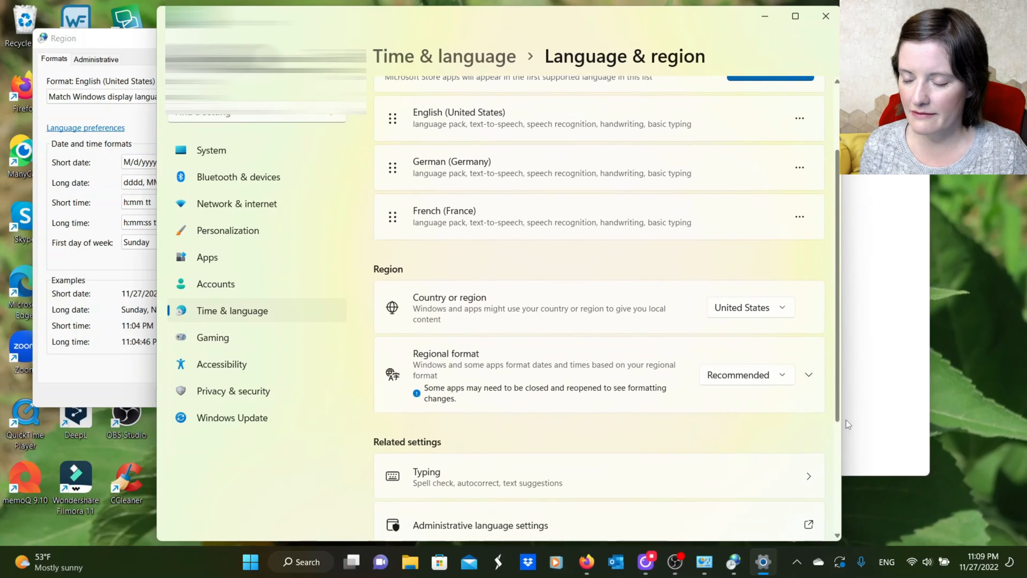
{"action": "scroll", "scroll_direction": "down", "scroll_amount": 3}
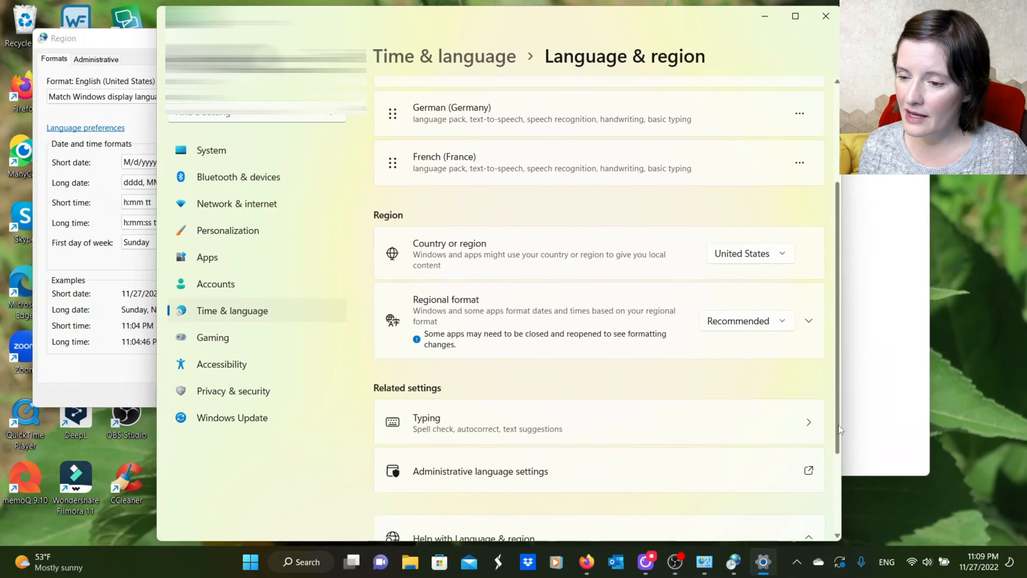
{"action": "scroll", "scroll_direction": "down", "scroll_amount": 3}
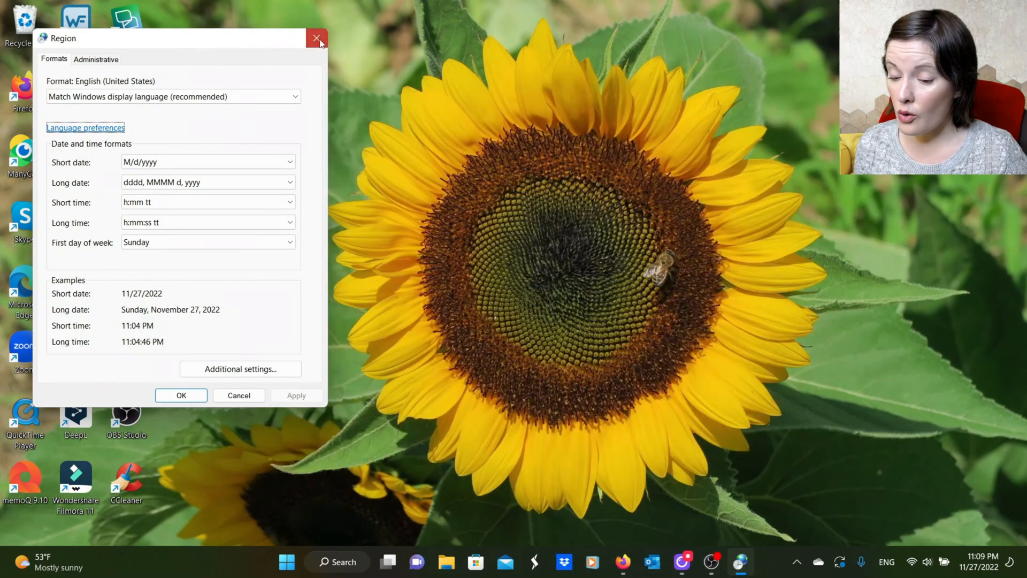
- Close the Region dialog and start a blank Word document
{"action": "left_click", "coordinate": [317, 38]}
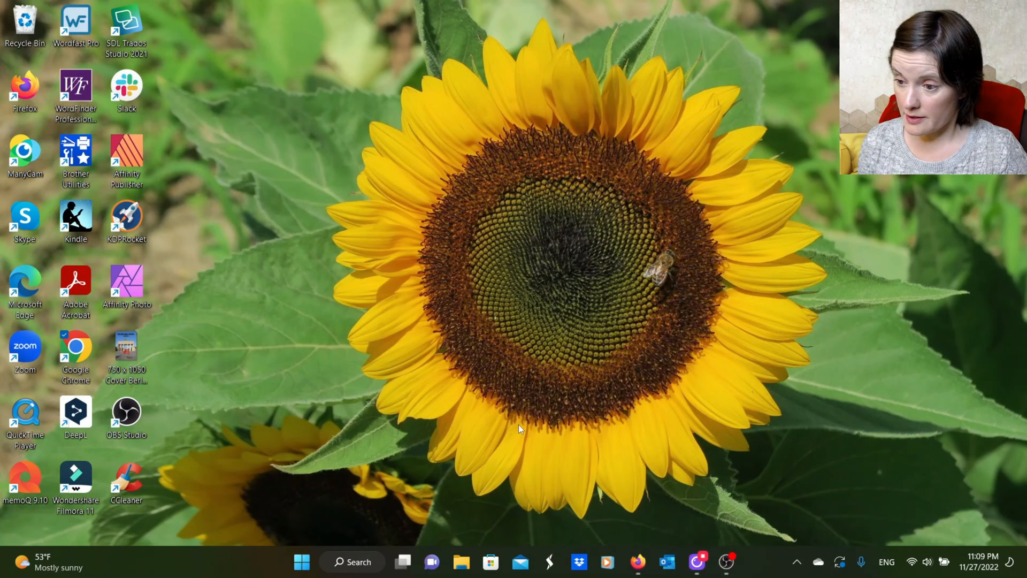
{"action": "left_click", "coordinate": [740, 561]}
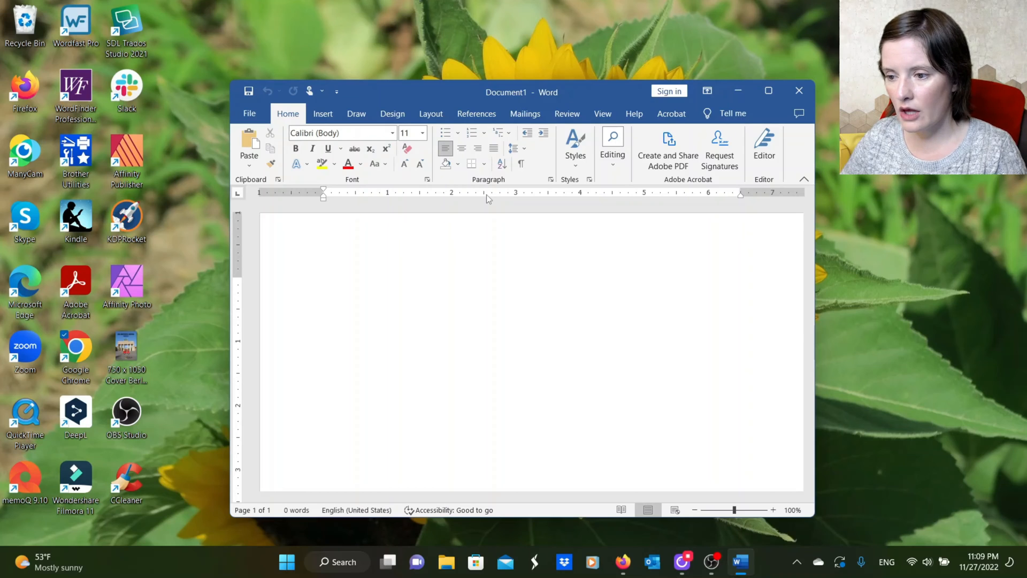
- Type 'Hello! My name is Carlie. What is your name?' in the document
{"action": "type", "text": "Hello!"}
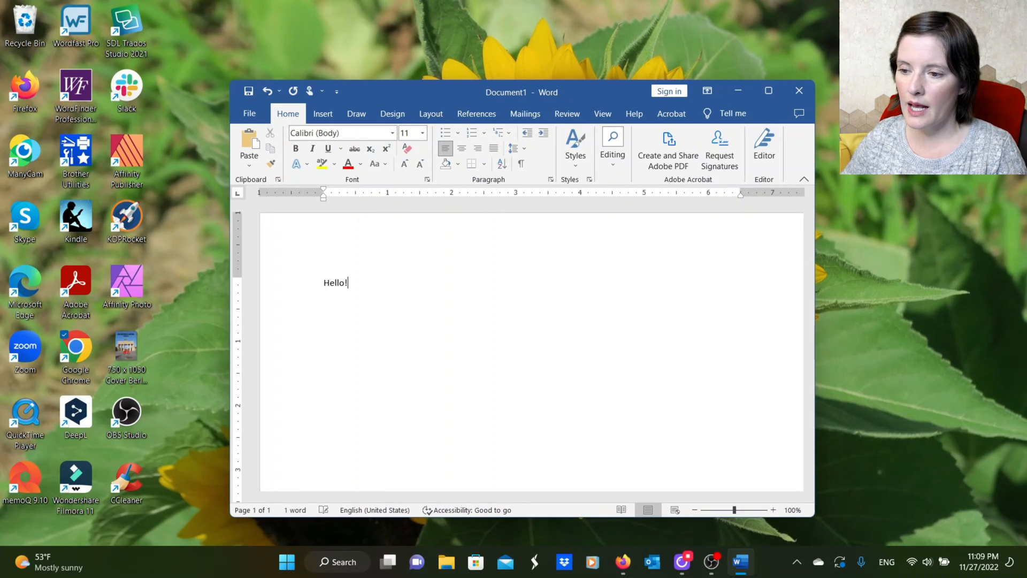
{"action": "type", "text": "My nam"}
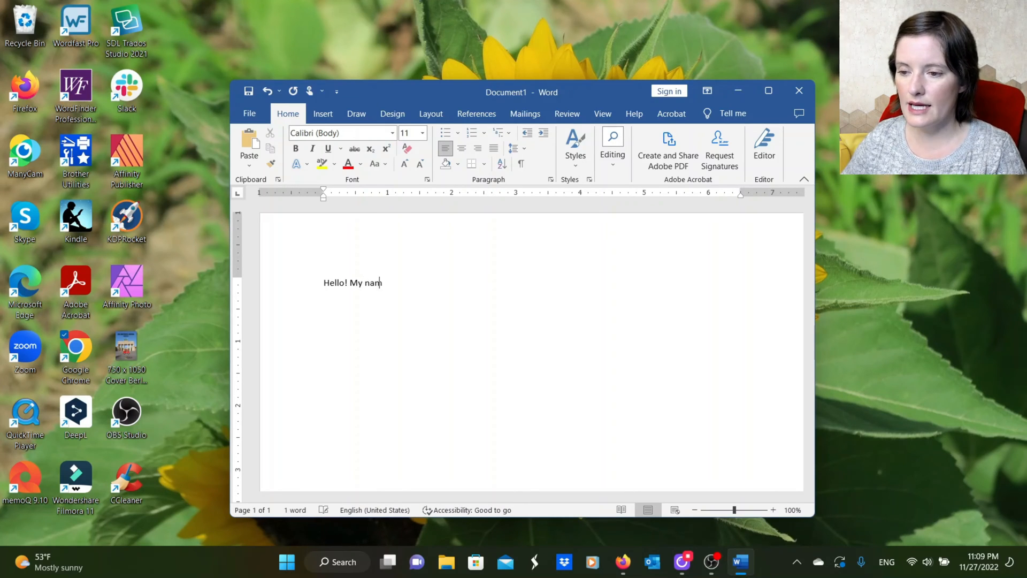
{"action": "type", "text": "e is Carlie."}
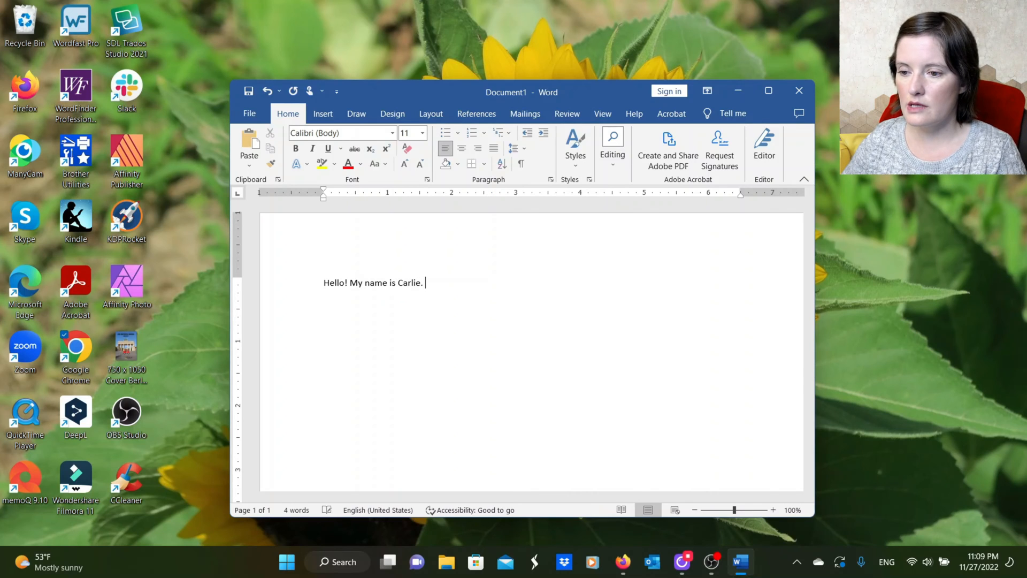
{"action": "type", "text": "What is your name?"}
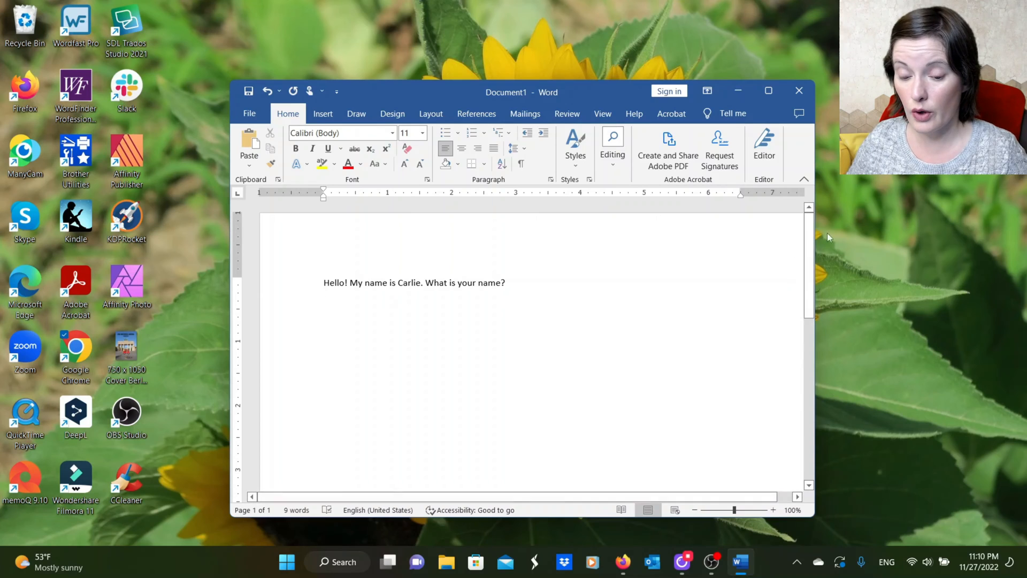
- Move to a new line below the greeting and check the taskbar's hidden icons tray
{"action": "key", "text": "enter"}
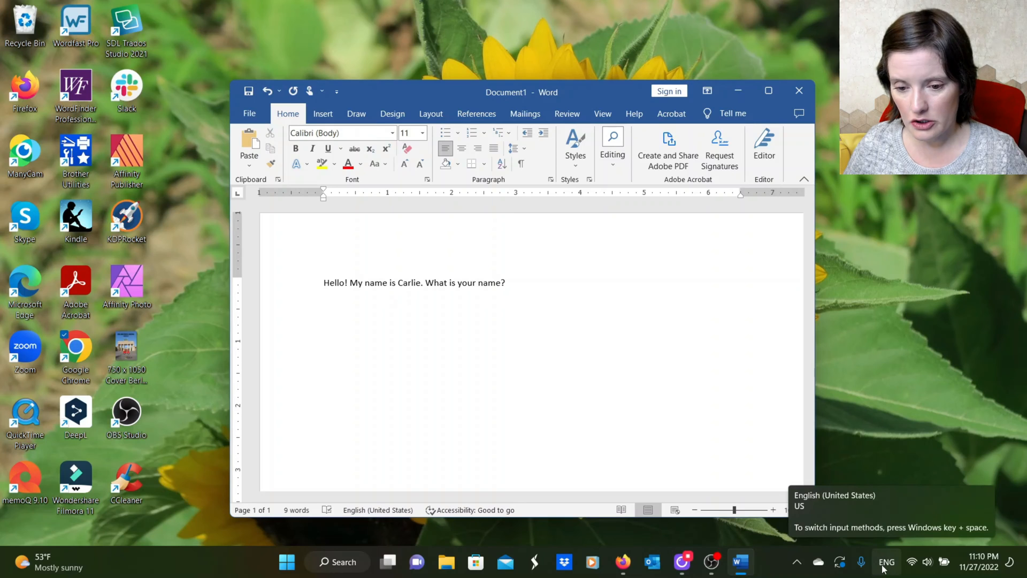
{"action": "key", "text": "enter"}
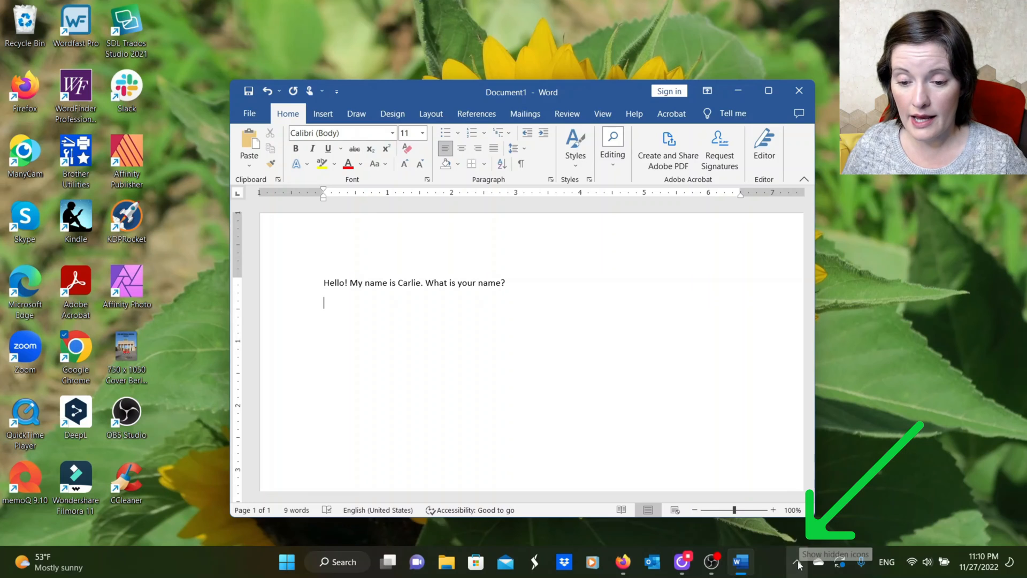
{"action": "left_click", "coordinate": [799, 561]}
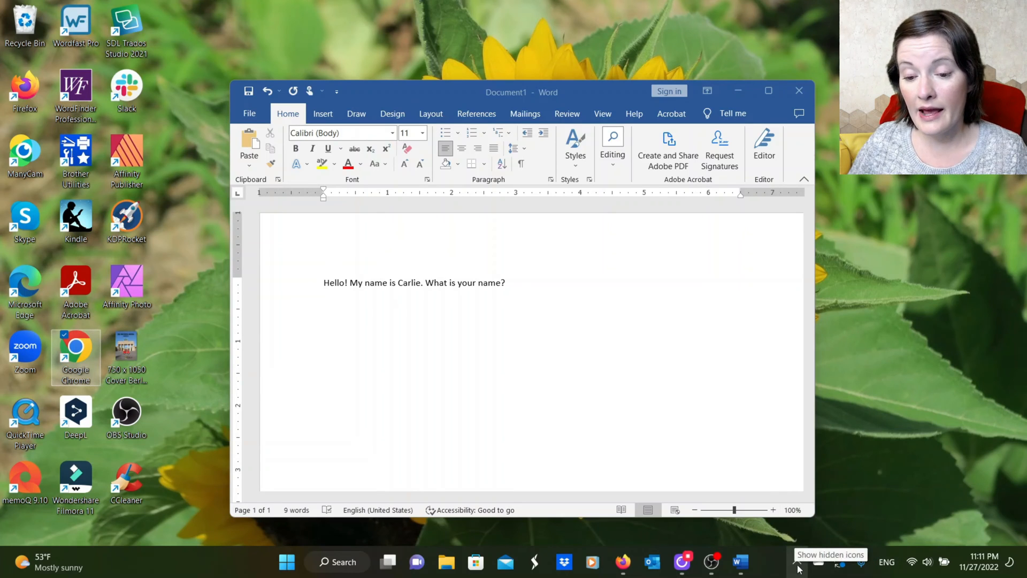
{"action": "left_click", "coordinate": [798, 562]}
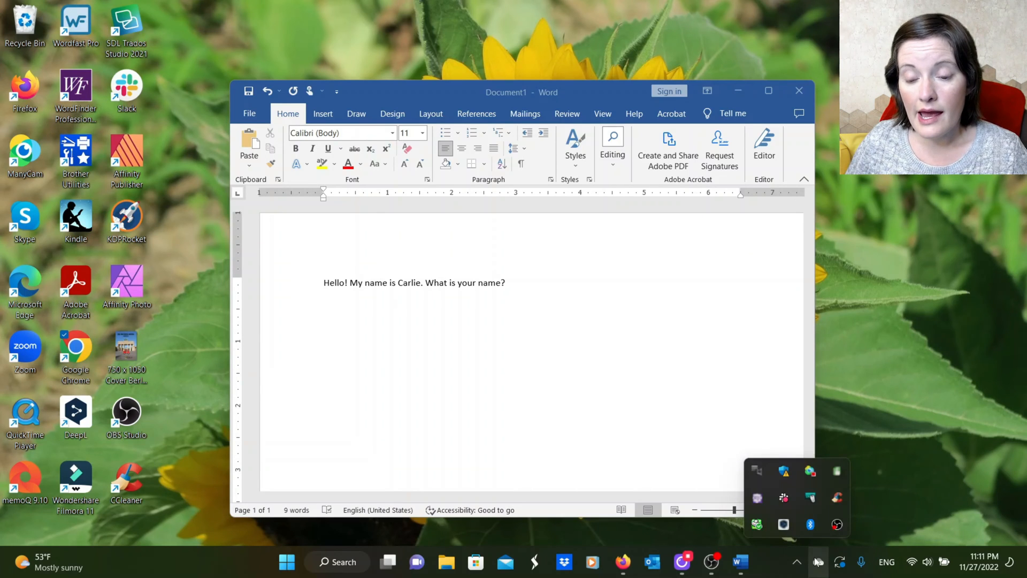
{"action": "mouse_move", "coordinate": [784, 472]}
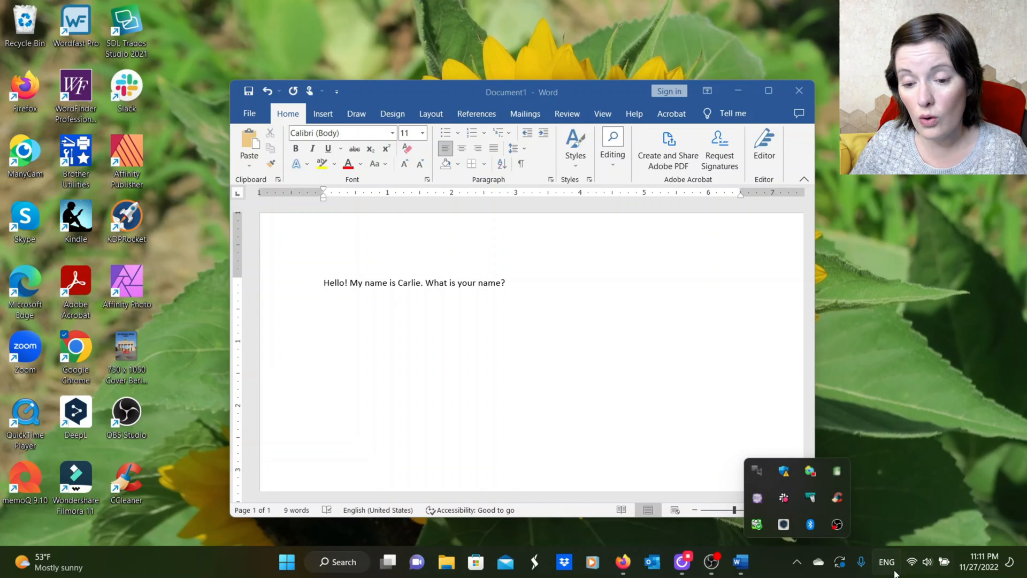
{"action": "mouse_move", "coordinate": [837, 497]}
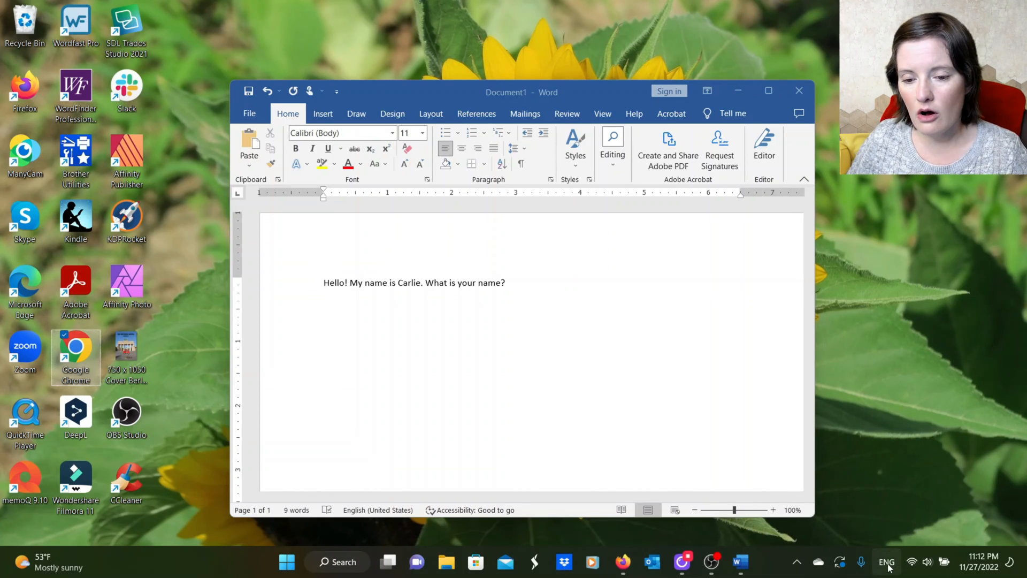
- Switch the taskbar input indicator from ENG to the German (Germany) layout
{"action": "left_click", "coordinate": [886, 561]}
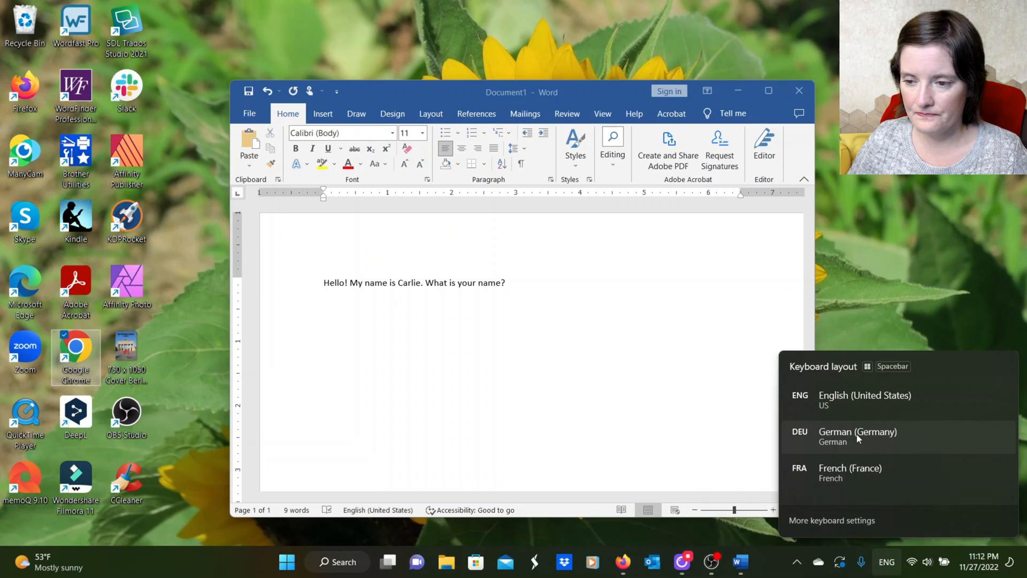
{"action": "left_click", "coordinate": [857, 436]}
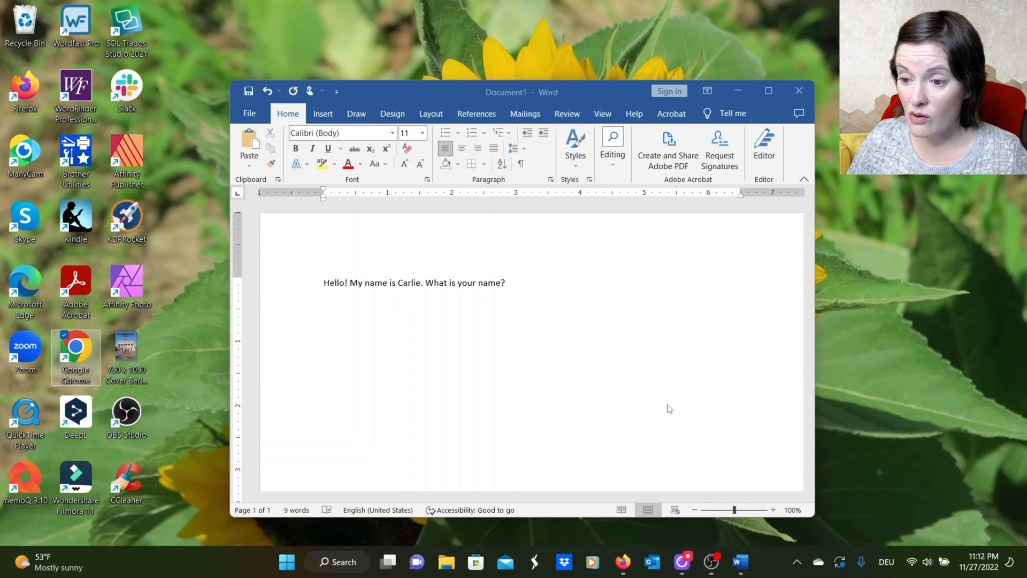
{"action": "mouse_move", "coordinate": [524, 296]}
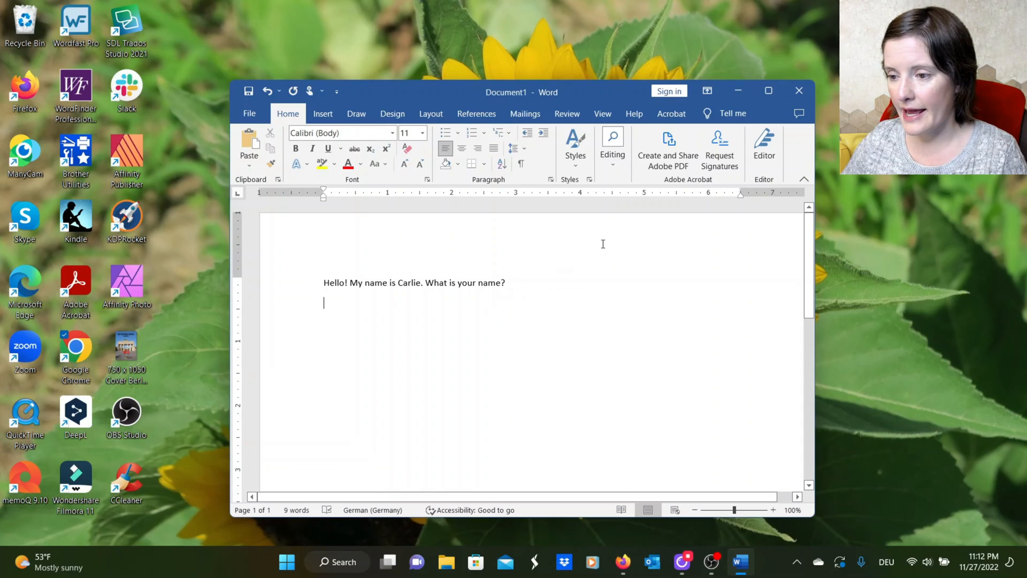
- Type 'Hallo! Ich heiße Carlie. Wie heißt du?' using the German layout
{"action": "type", "text": "Hallo!"}
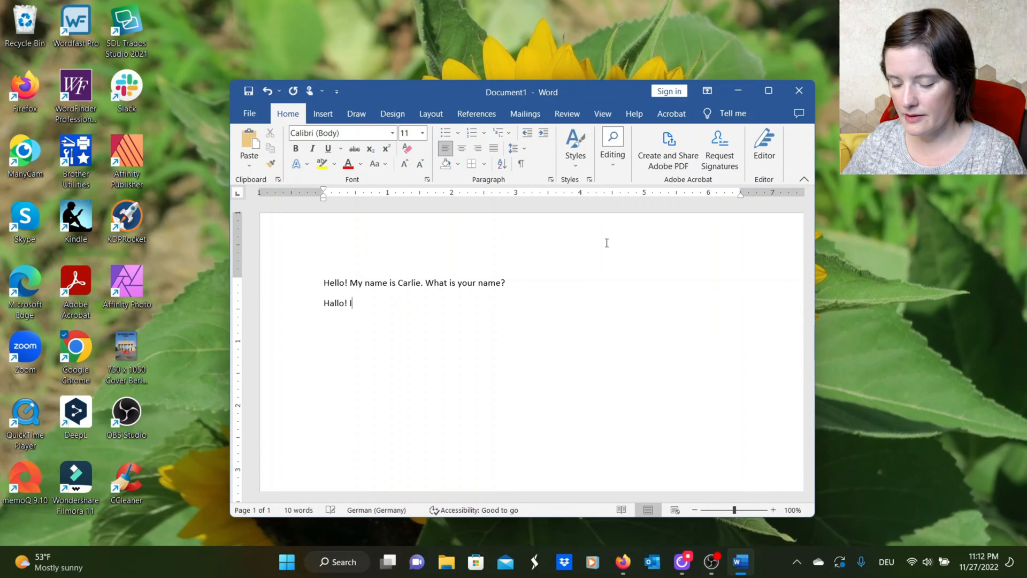
{"action": "type", "text": "ch hei"}
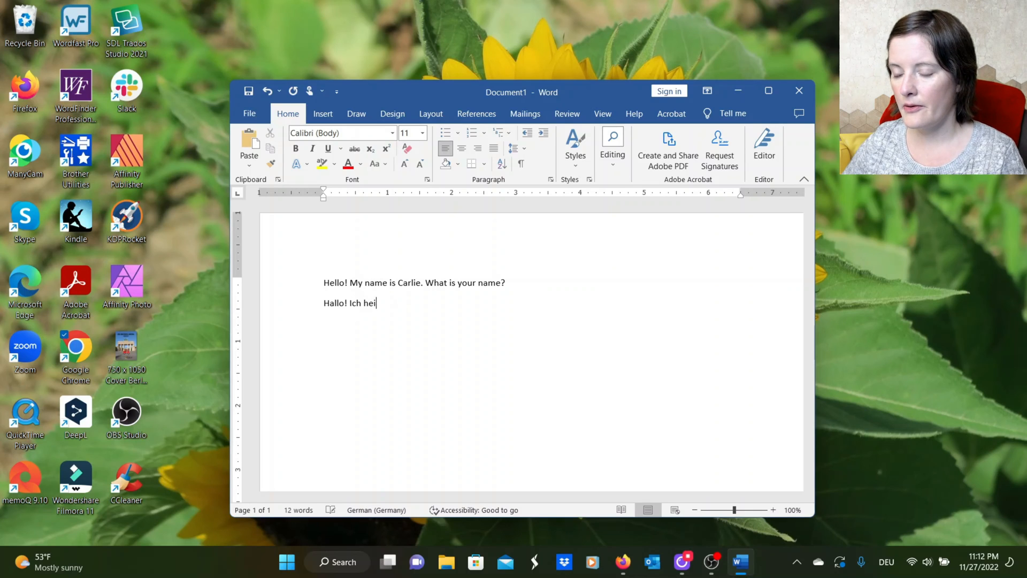
{"action": "type", "text": "ße Carlie."}
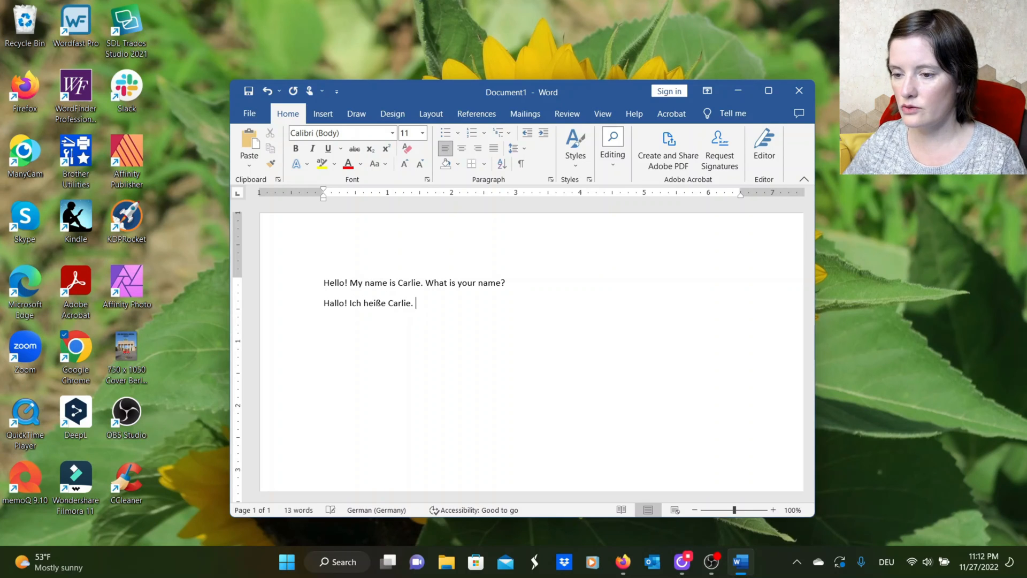
{"action": "type", "text": "Wie heißt d"}
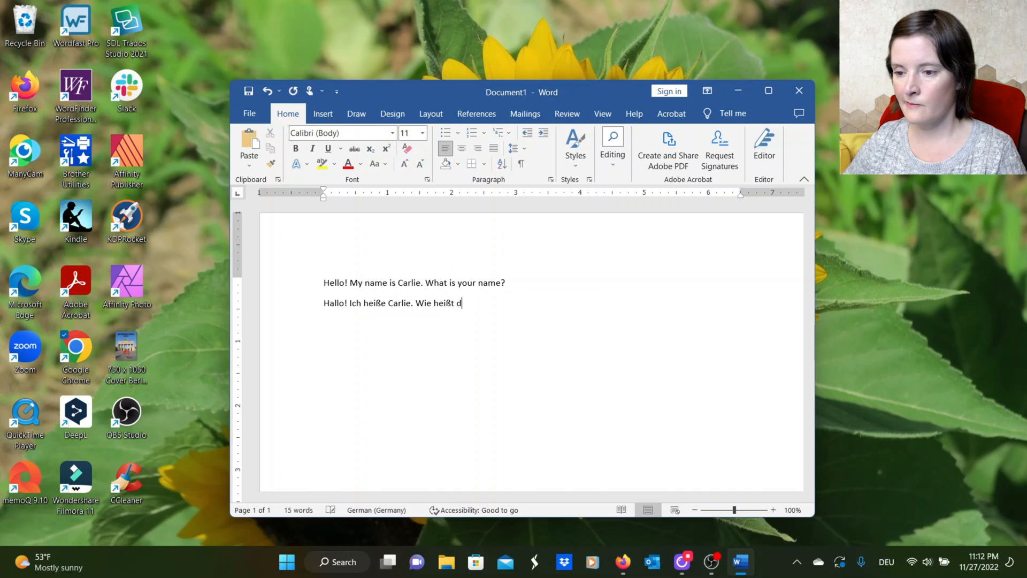
{"action": "type", "text": "u?"}
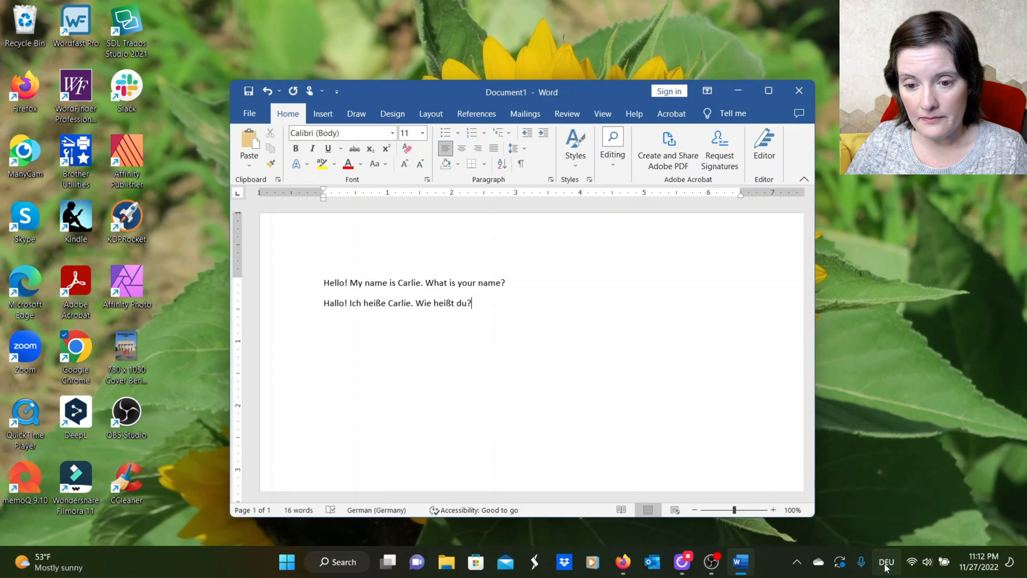
- Switch the taskbar input indicator from DEU back to English (United States) and return to the document
{"action": "left_click", "coordinate": [886, 562]}
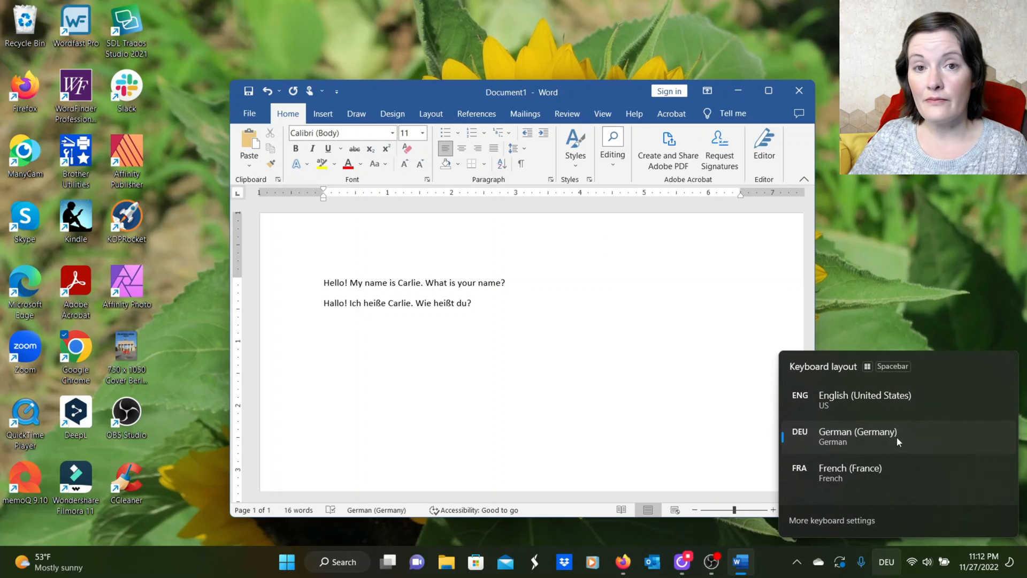
{"action": "left_click", "coordinate": [865, 395]}
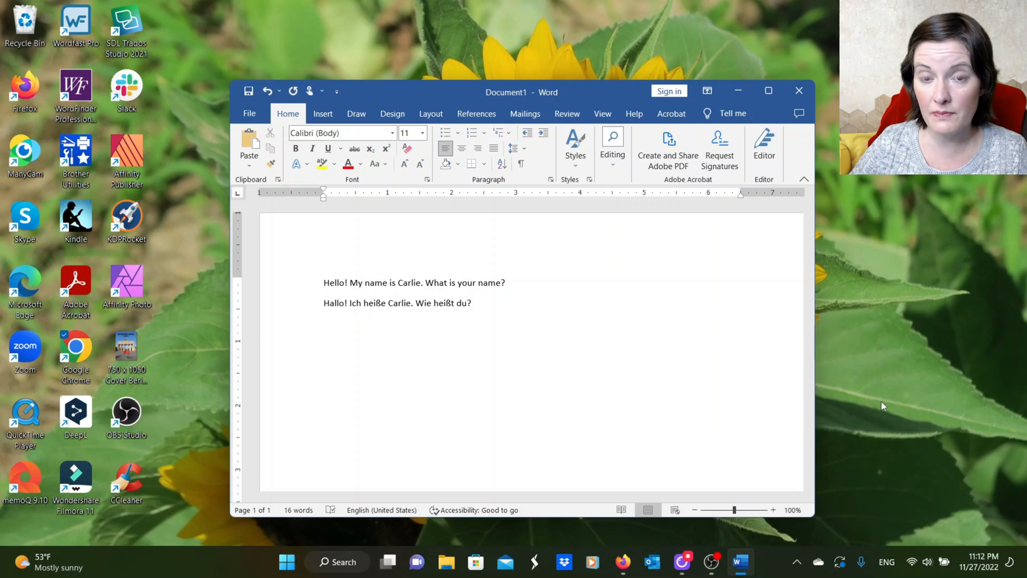
{"action": "left_click", "coordinate": [472, 303]}
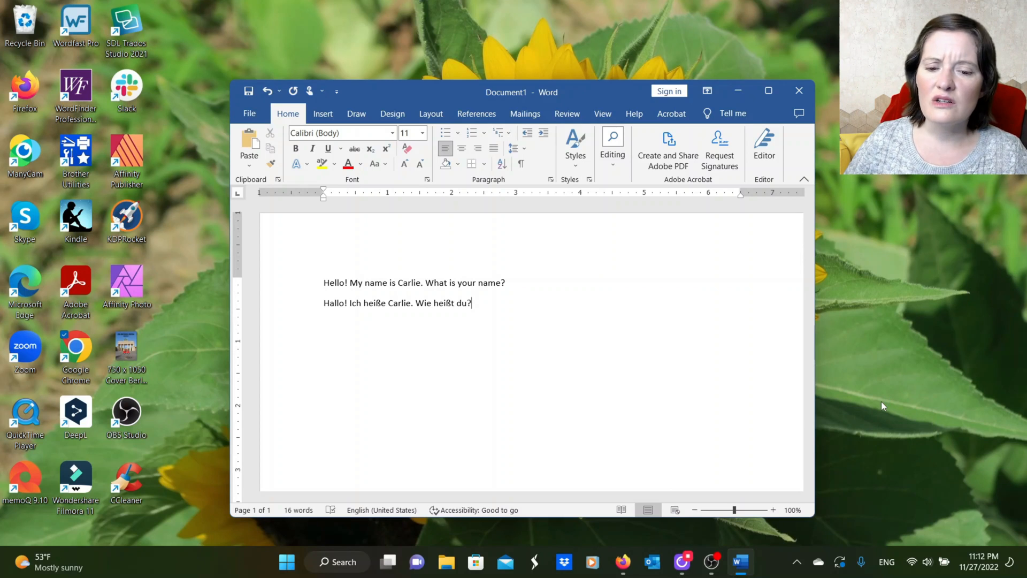